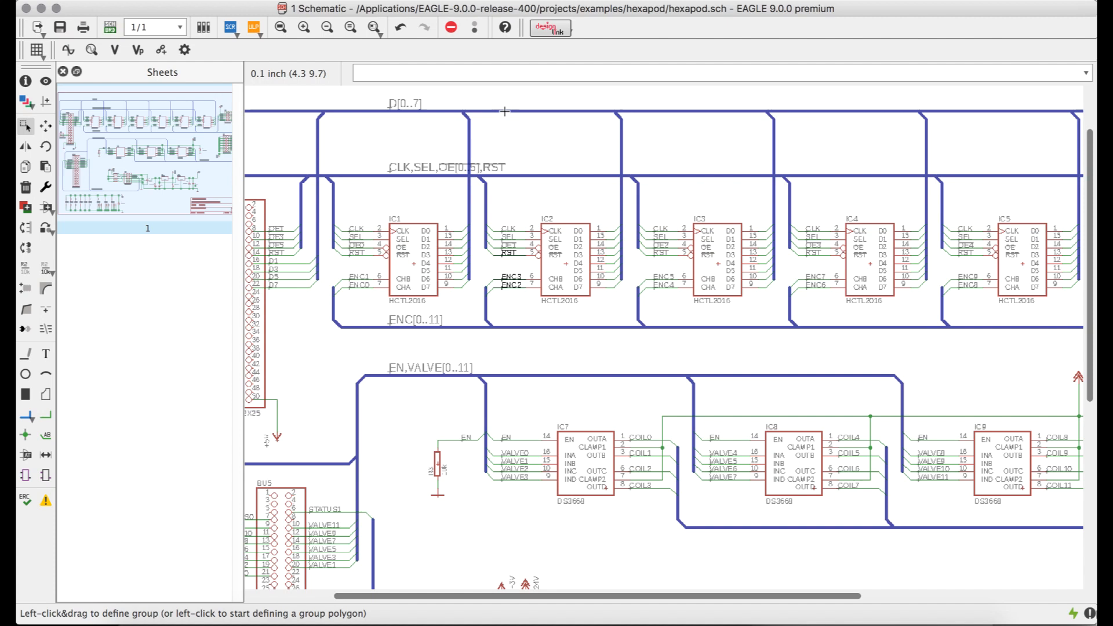
Assign the alias DATA to the D[0..7] bus through its Properties dialog
{"action": "right_click", "coordinate": [506, 113]}
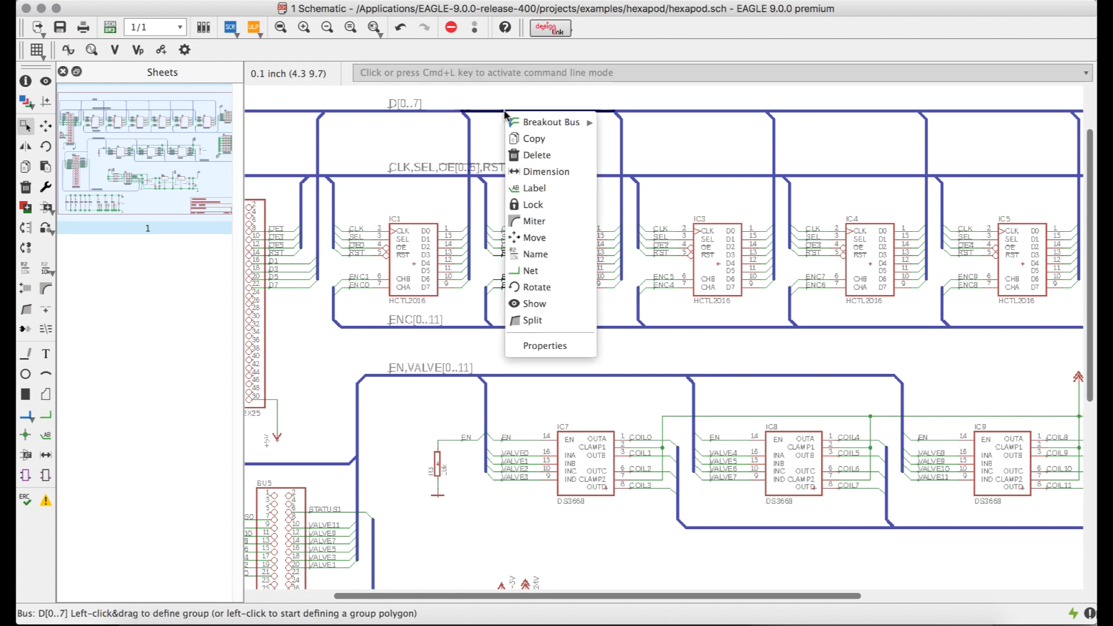
{"action": "left_click", "coordinate": [546, 345]}
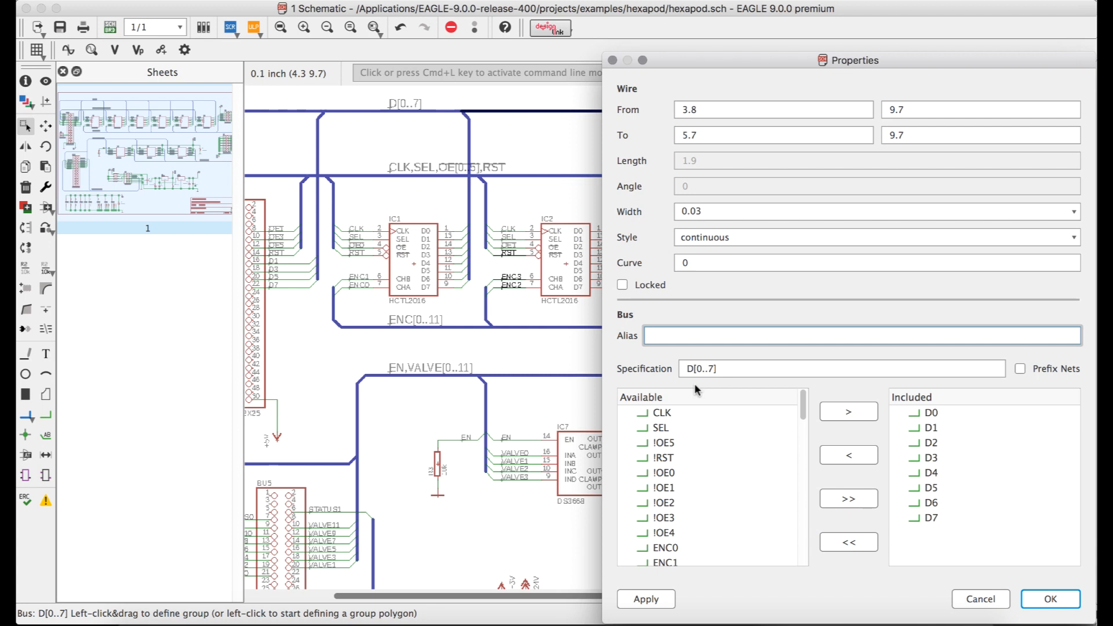
{"action": "type", "text": "DATA"}
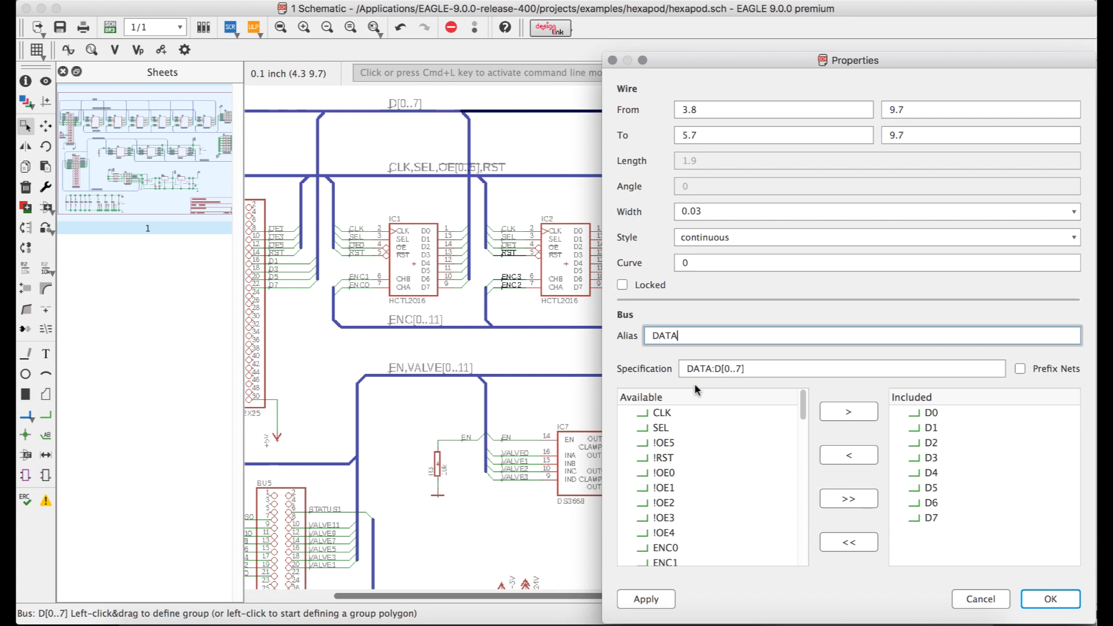
{"action": "left_click", "coordinate": [931, 472]}
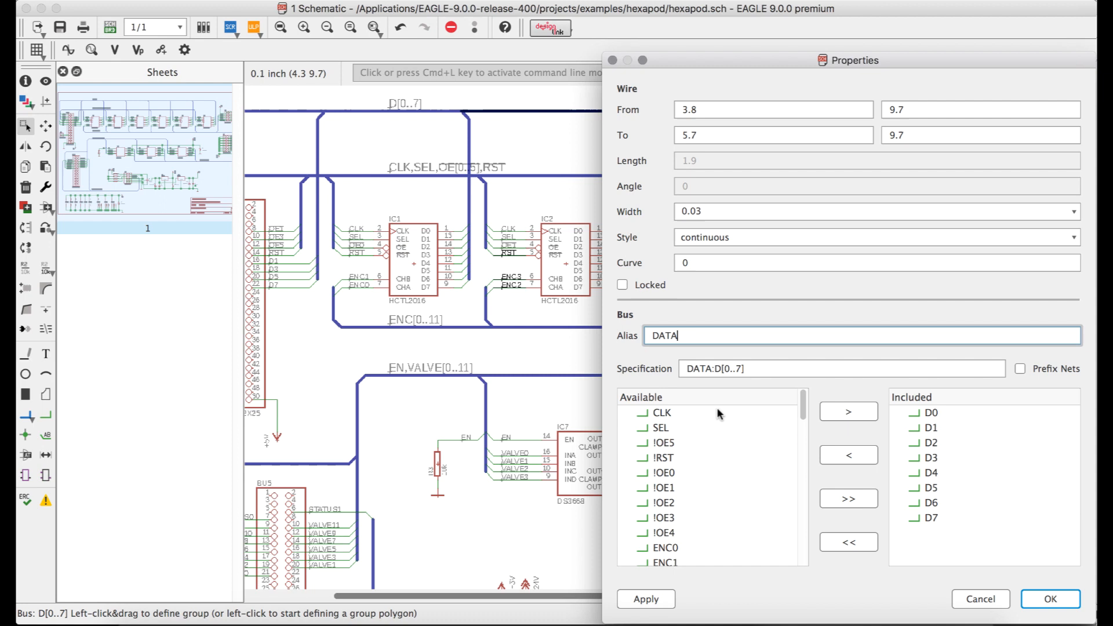
{"action": "left_click", "coordinate": [665, 562]}
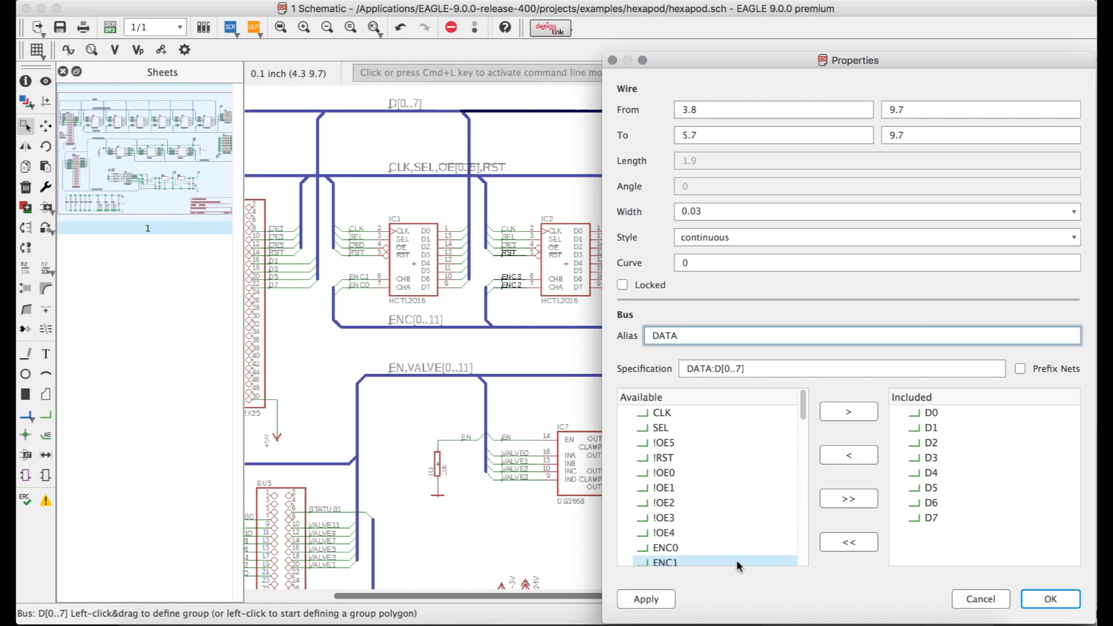
{"action": "left_click", "coordinate": [1050, 599]}
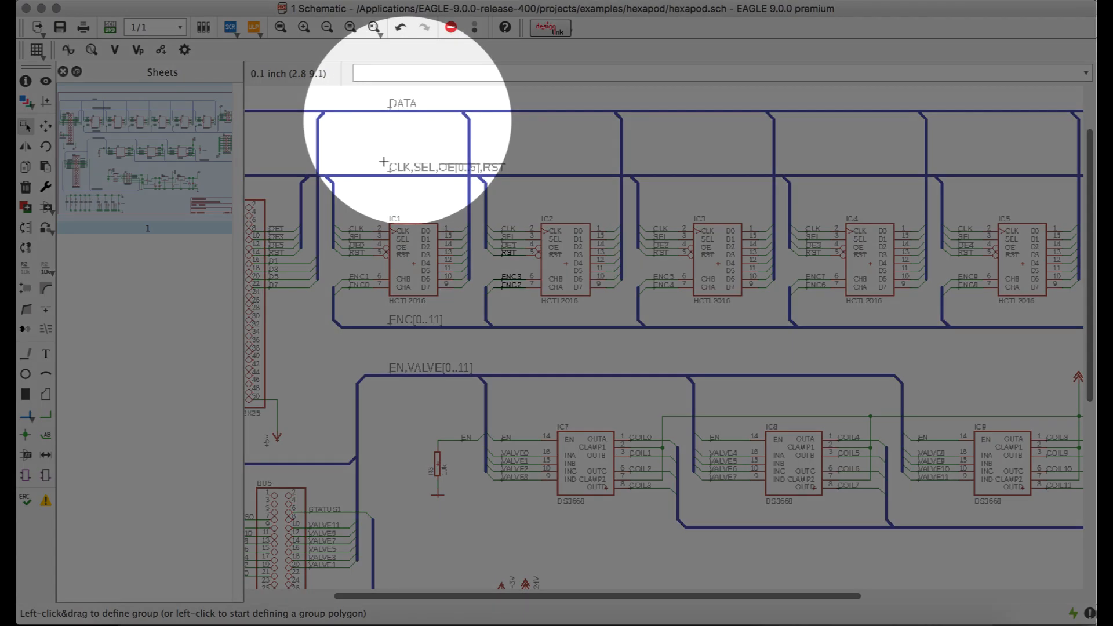
Alias the CLK/SEL/!OE bus as COUNTER, then begin a new bus in busdemo.sch
{"action": "double_click", "coordinate": [405, 167]}
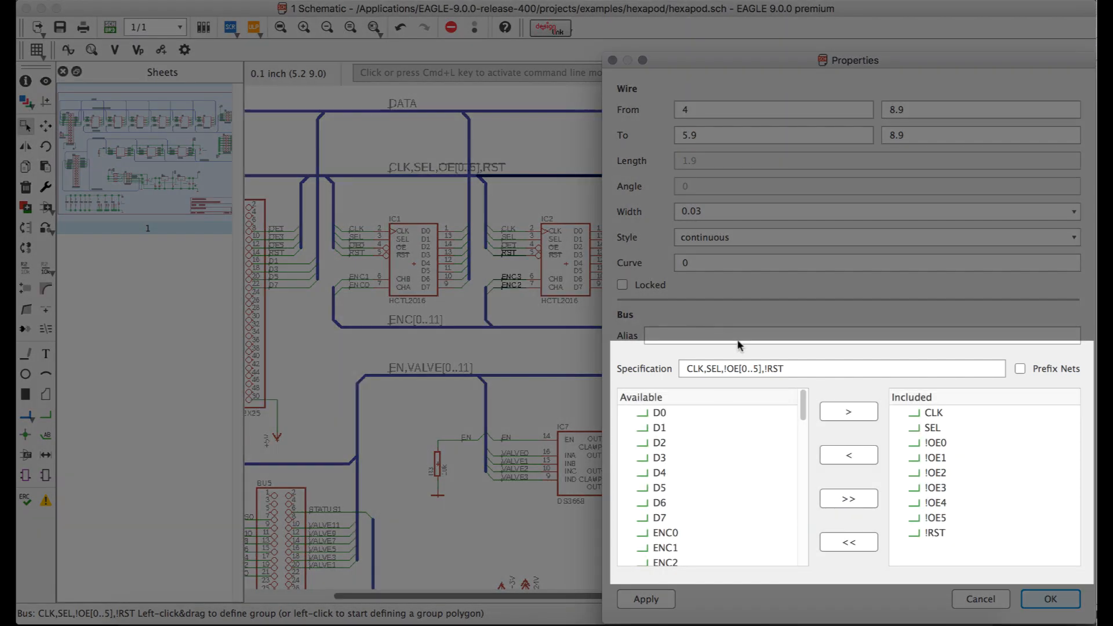
{"action": "type", "text": "COUNT"}
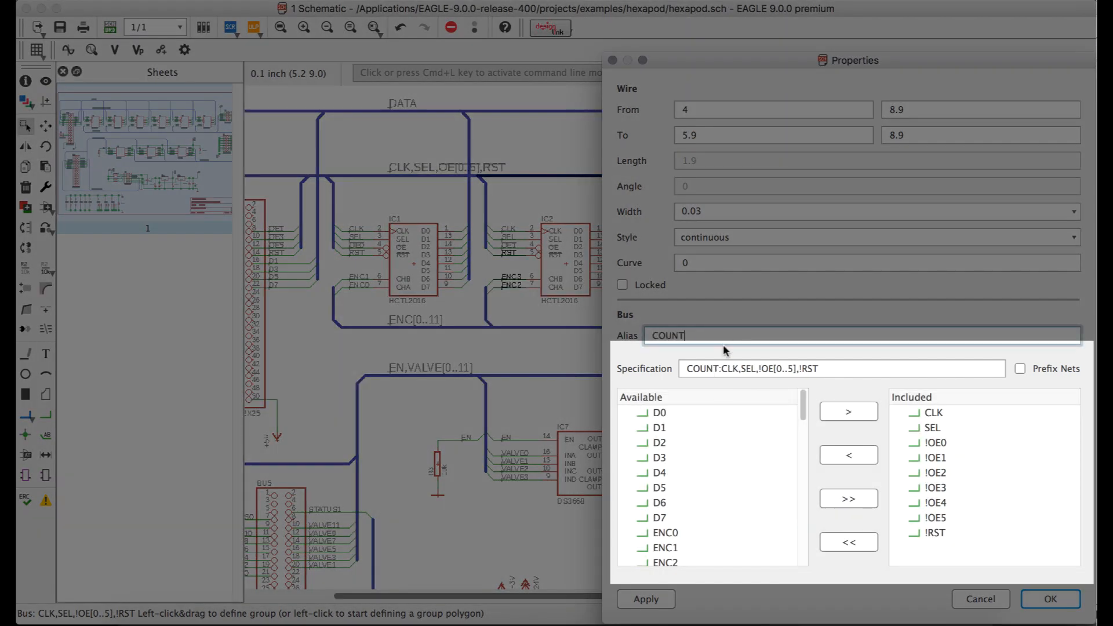
{"action": "type", "text": "ER"}
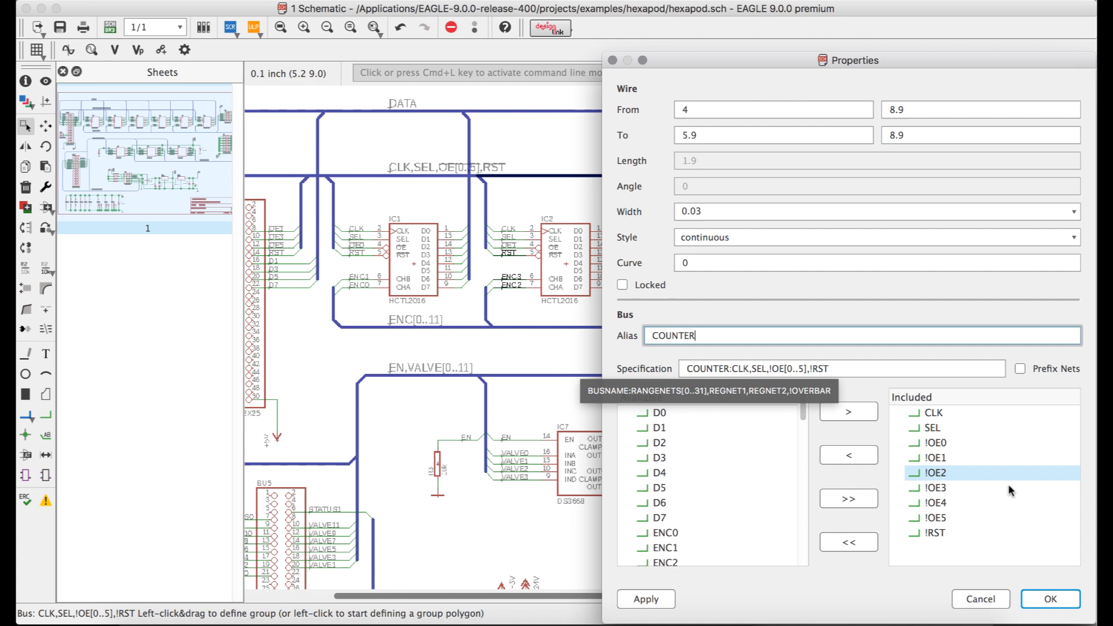
{"action": "left_click", "coordinate": [1049, 598]}
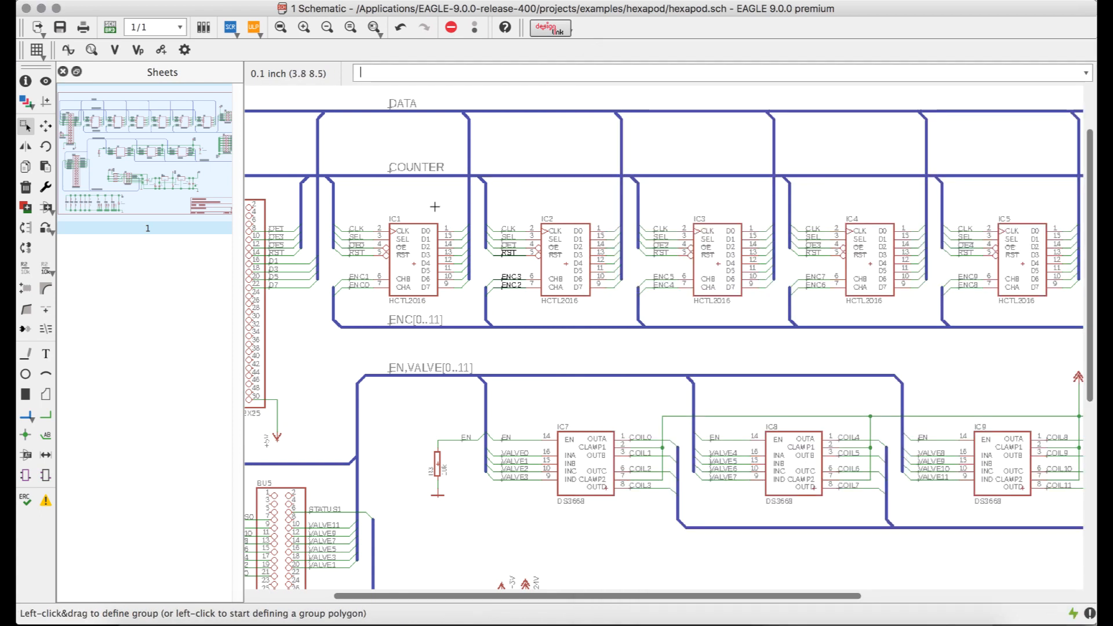
{"action": "mouse_move", "coordinate": [431, 207]}
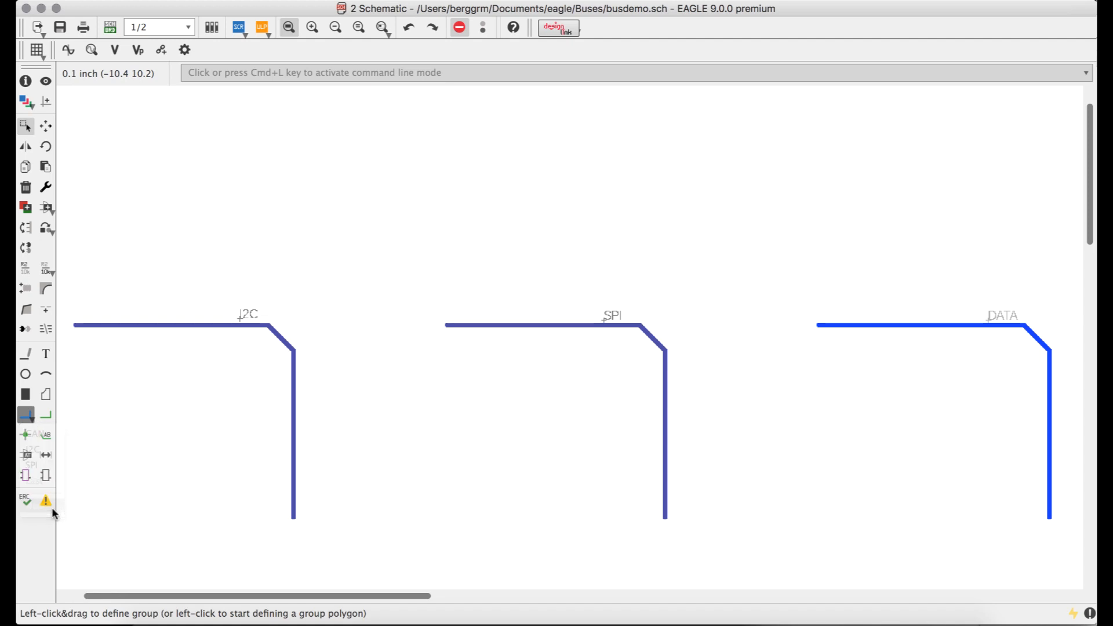
{"action": "left_click", "coordinate": [27, 416]}
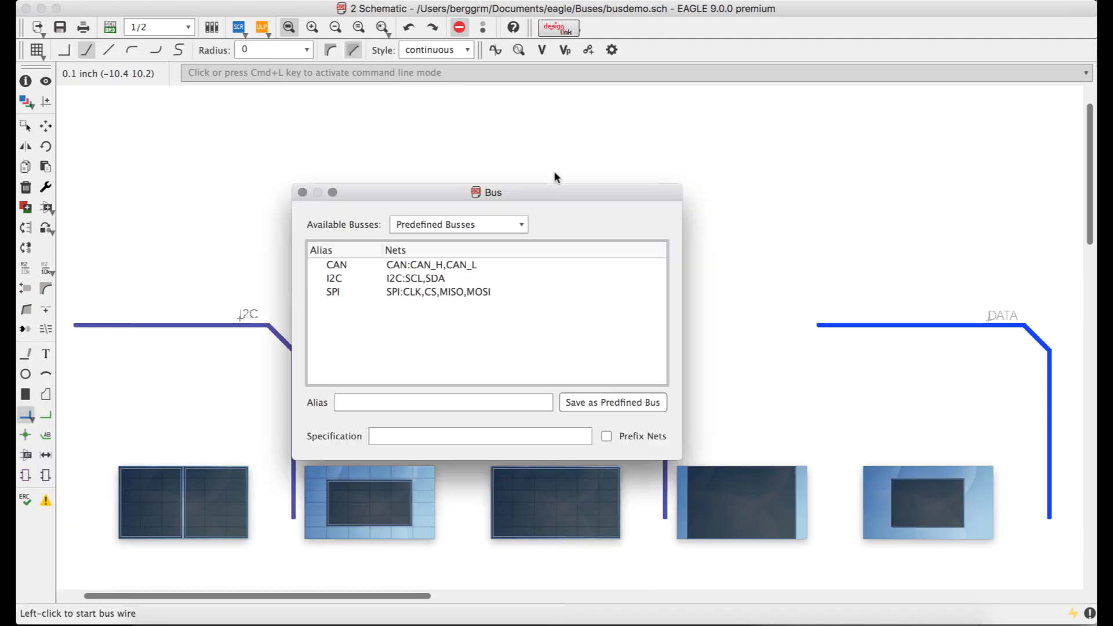
Define bus UART with specification TXD,RXD,CTS,RTS and break out all its nets
{"action": "type", "text": "UART"}
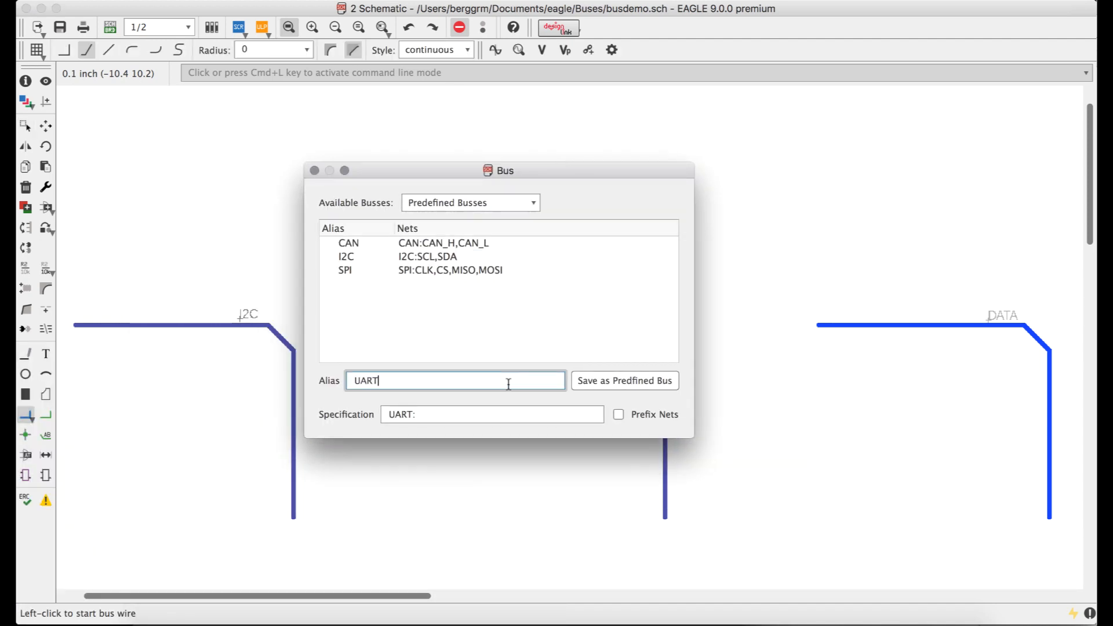
{"action": "type", "text": "TXD"}
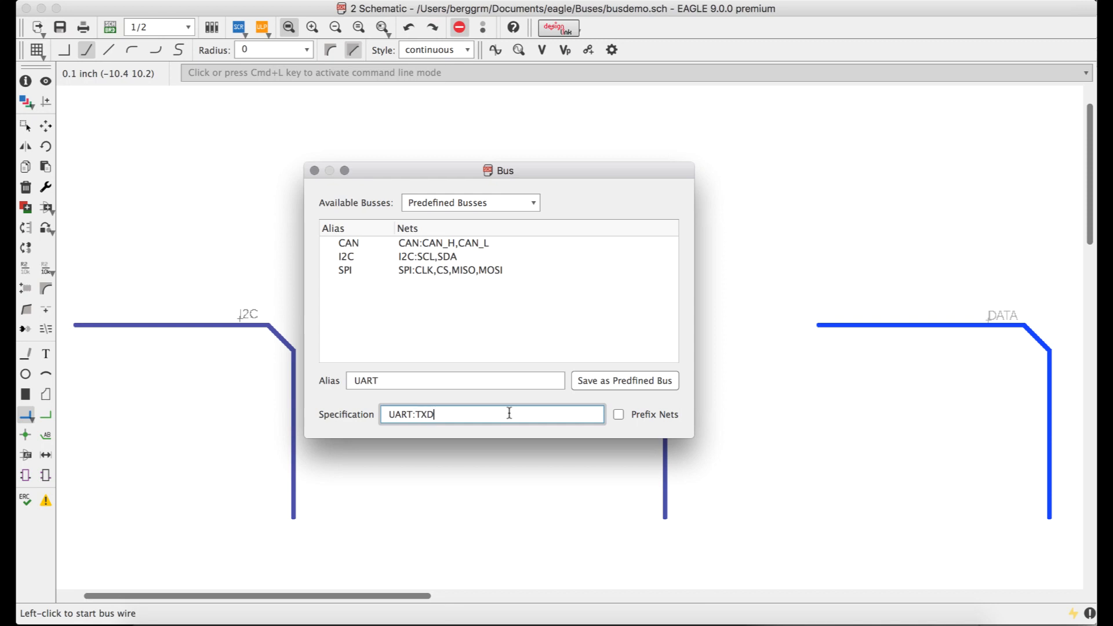
{"action": "type", "text": ",RXD,CTS,RTS"}
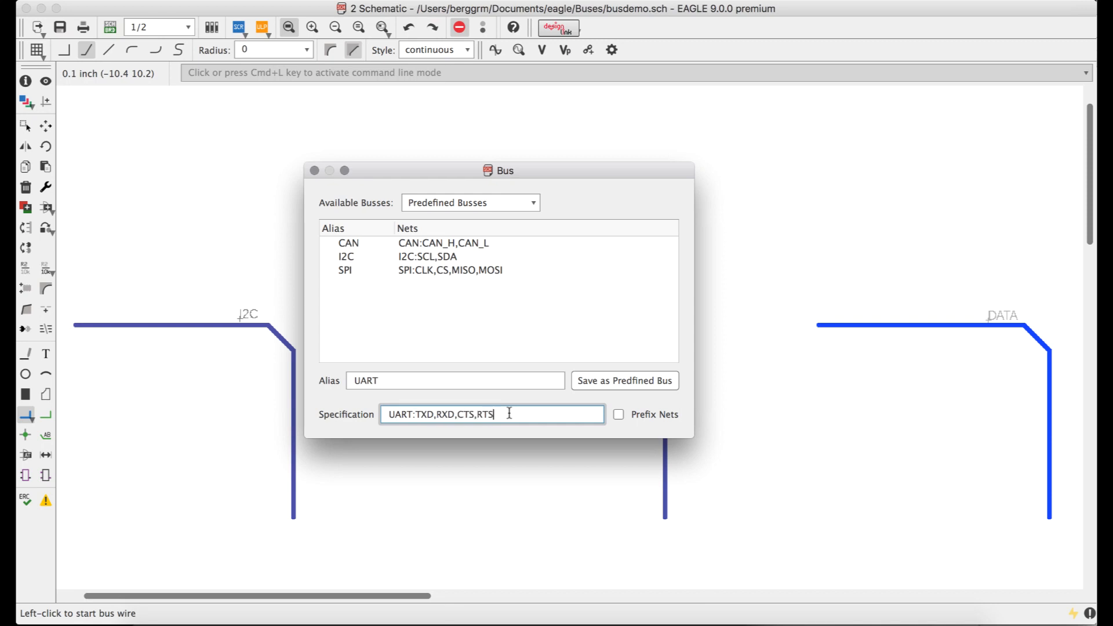
{"action": "left_click", "coordinate": [623, 380]}
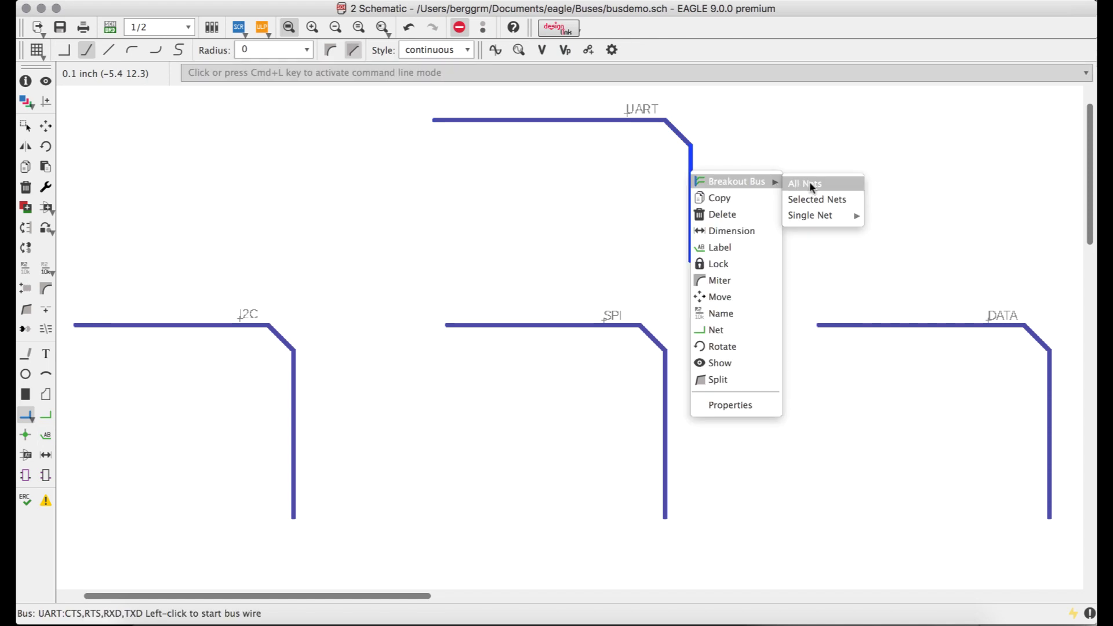
{"action": "left_click", "coordinate": [803, 183]}
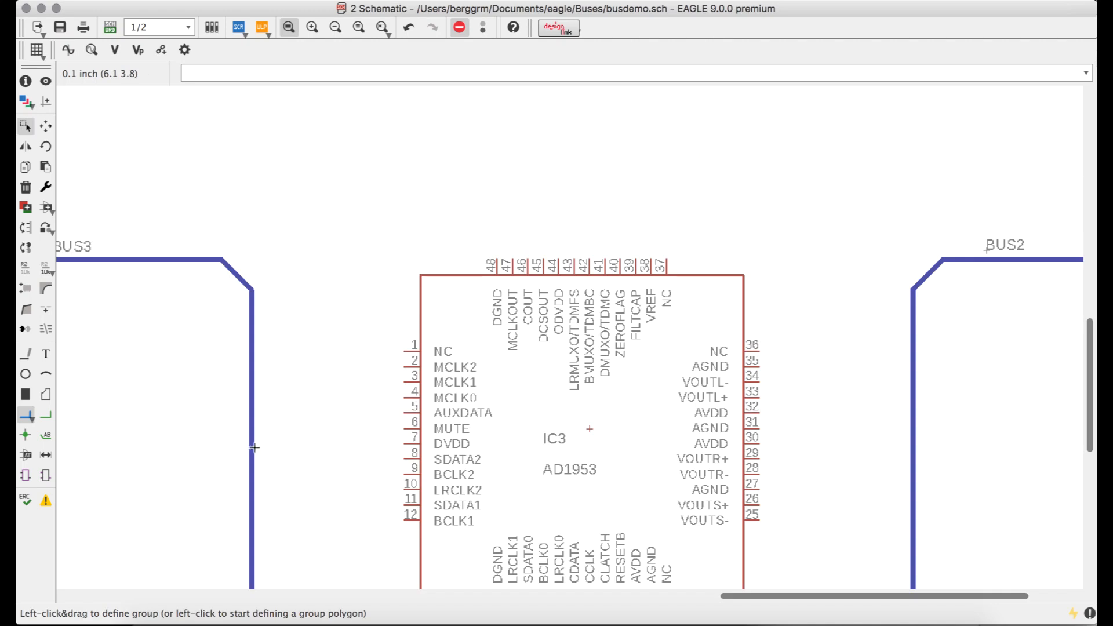
{"action": "mouse_move", "coordinate": [252, 447]}
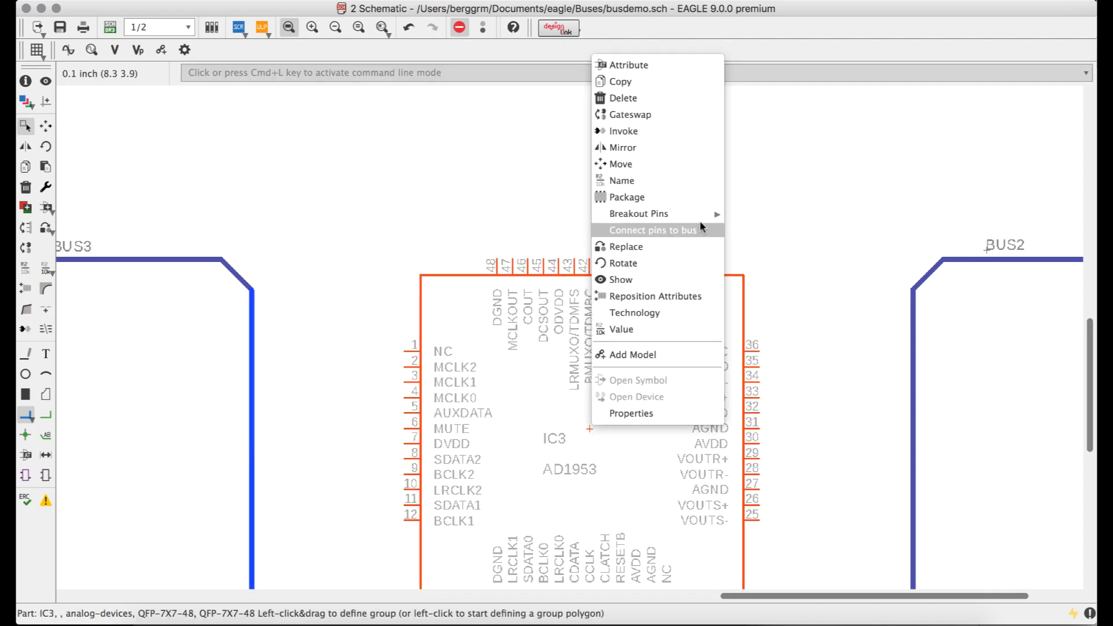
Connect IC3's pins 1–12 to BUS3 as individually named nets
{"action": "left_click", "coordinate": [650, 229]}
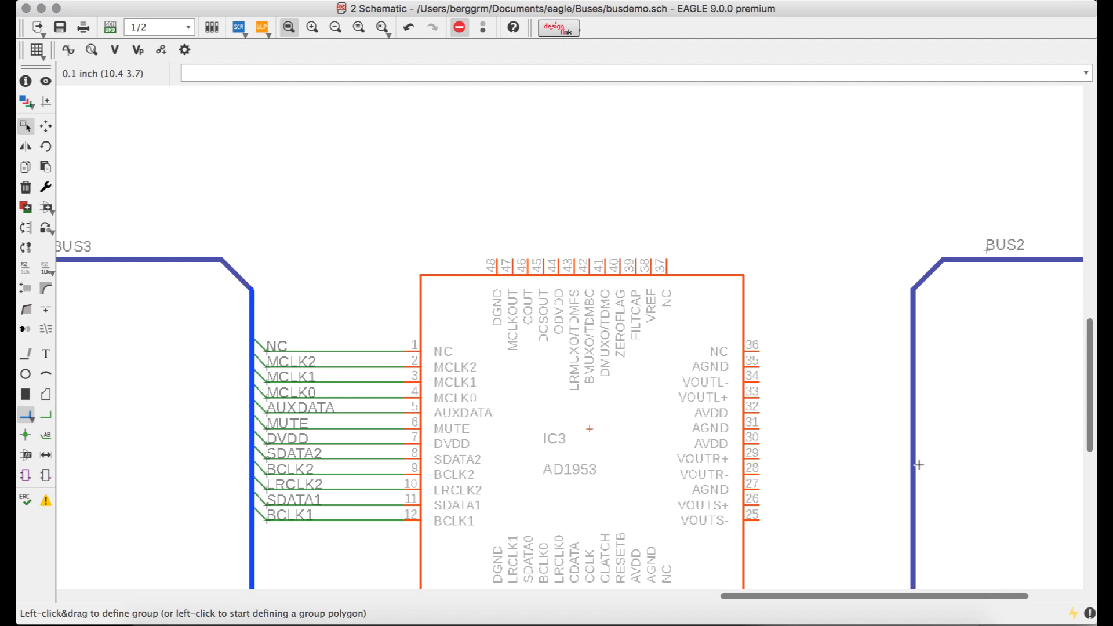